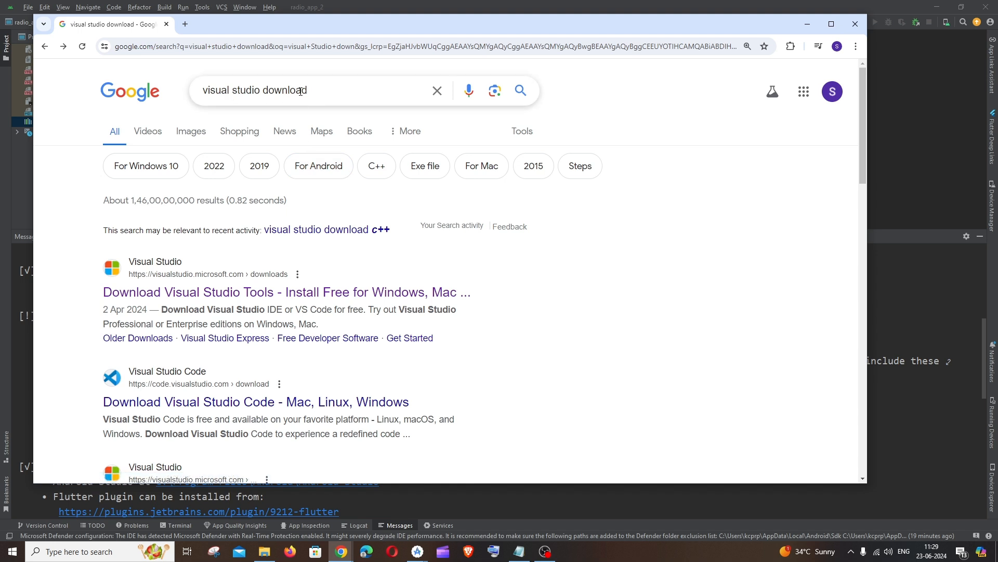
mouse_move(209, 296)
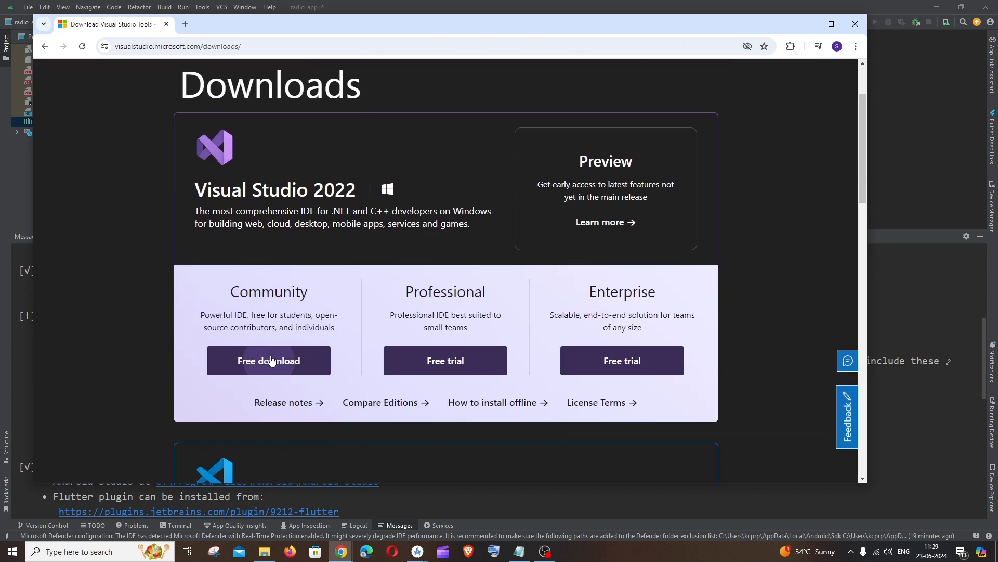
Step: Start the free download of Visual Studio 2022 Community from Microsoft's downloads page
click(269, 361)
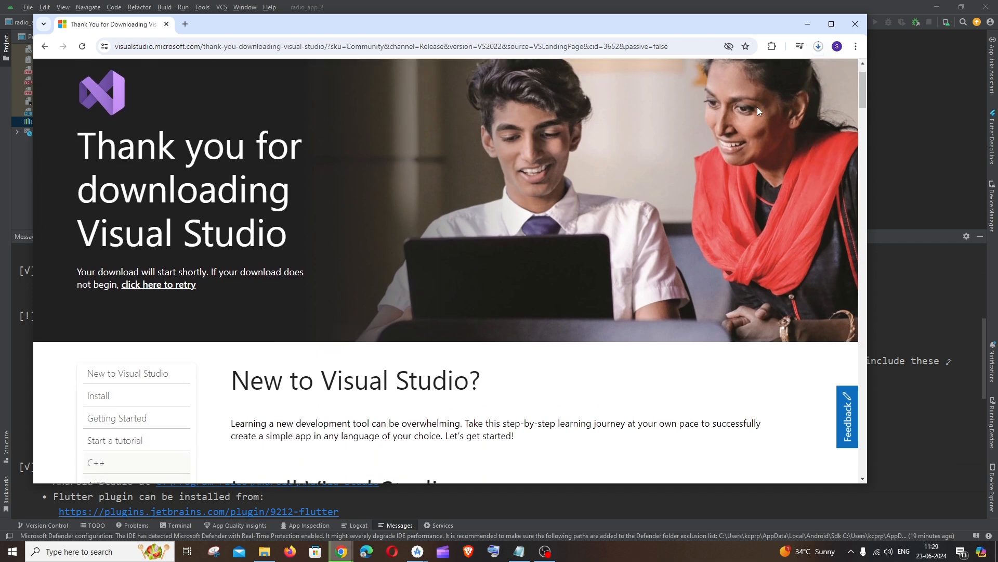
click(818, 46)
text(vis)
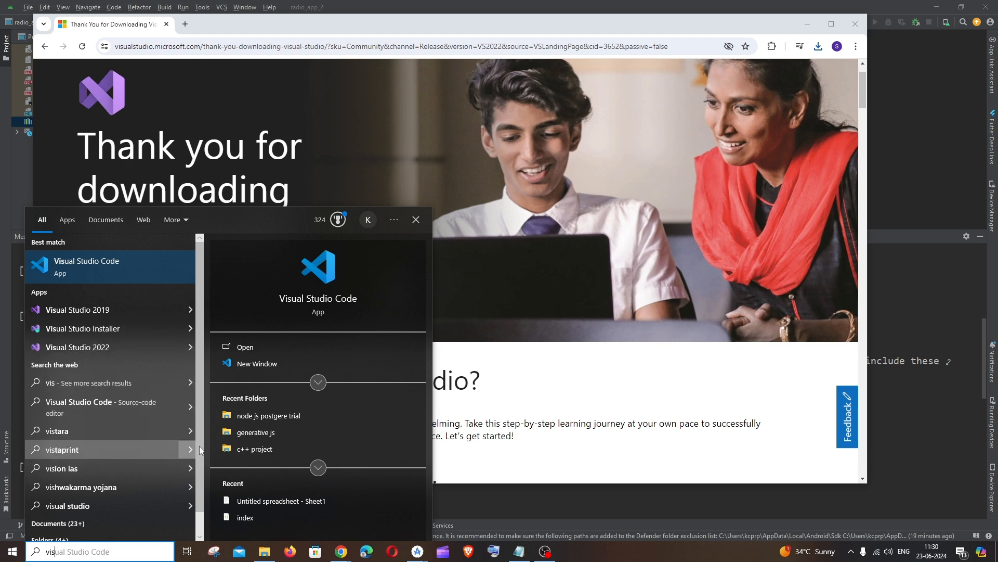
Step: Launch VisualStudioSetup.exe from Chrome's downloads and agree to let the installer set up
click(818, 46)
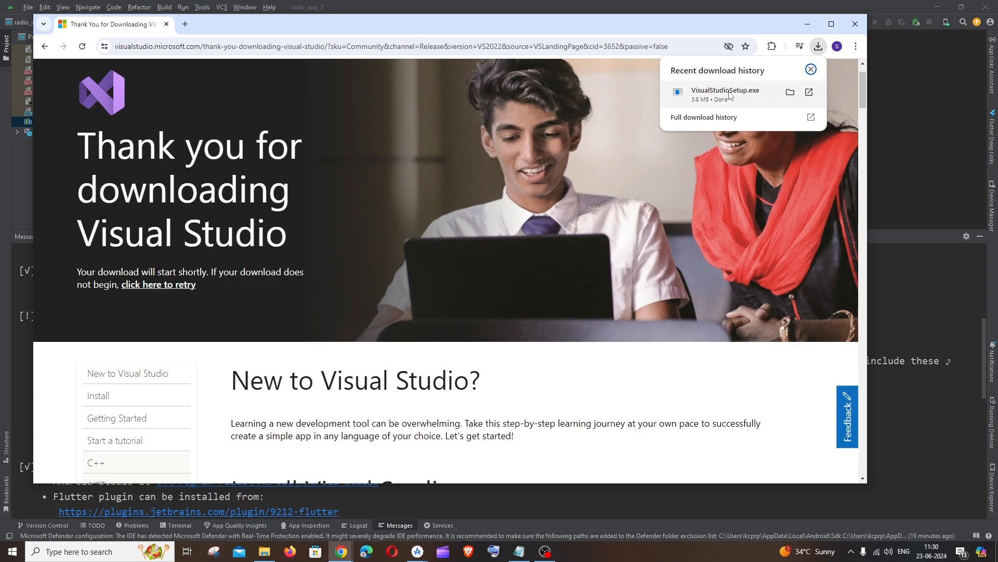
click(725, 89)
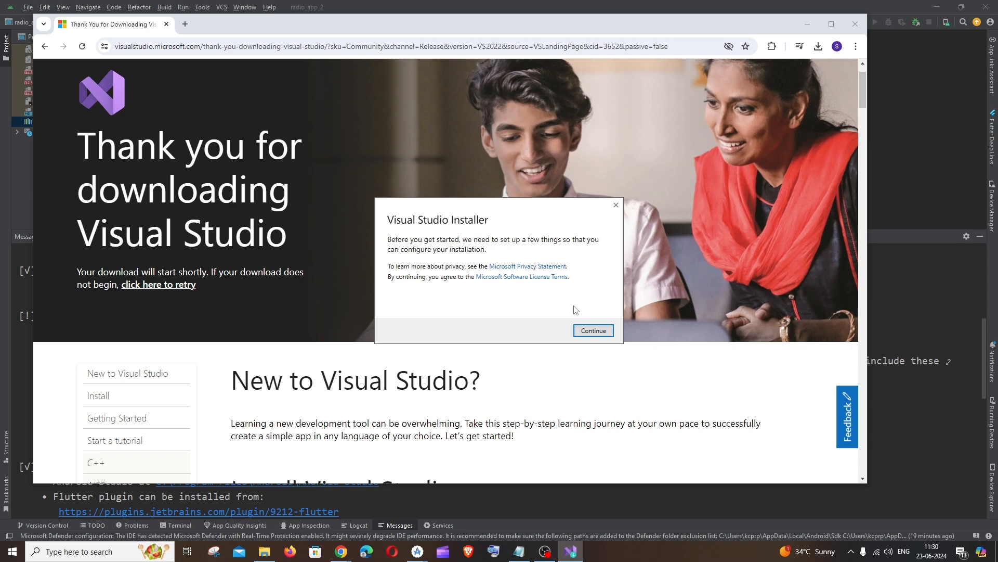
click(592, 331)
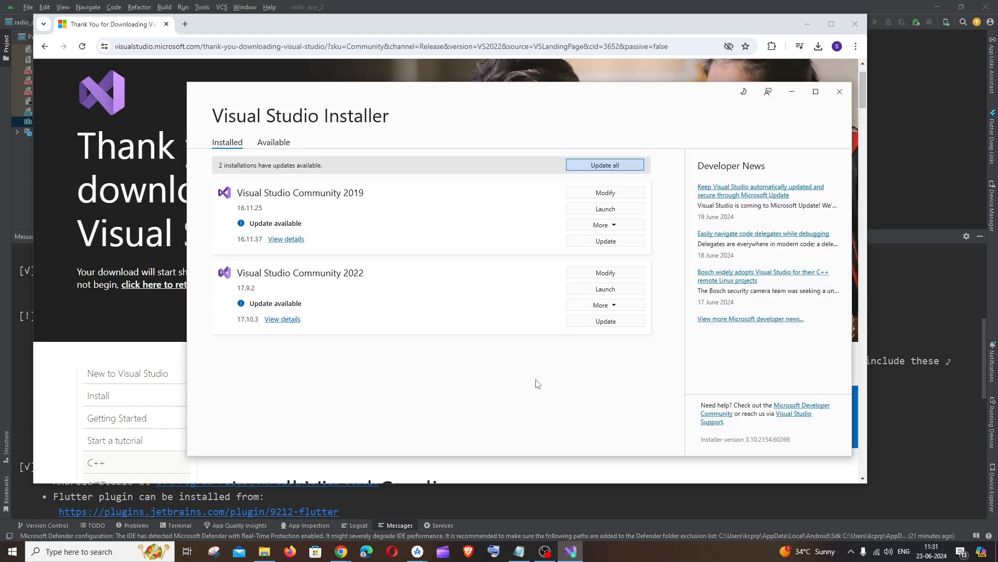
mouse_move(604, 272)
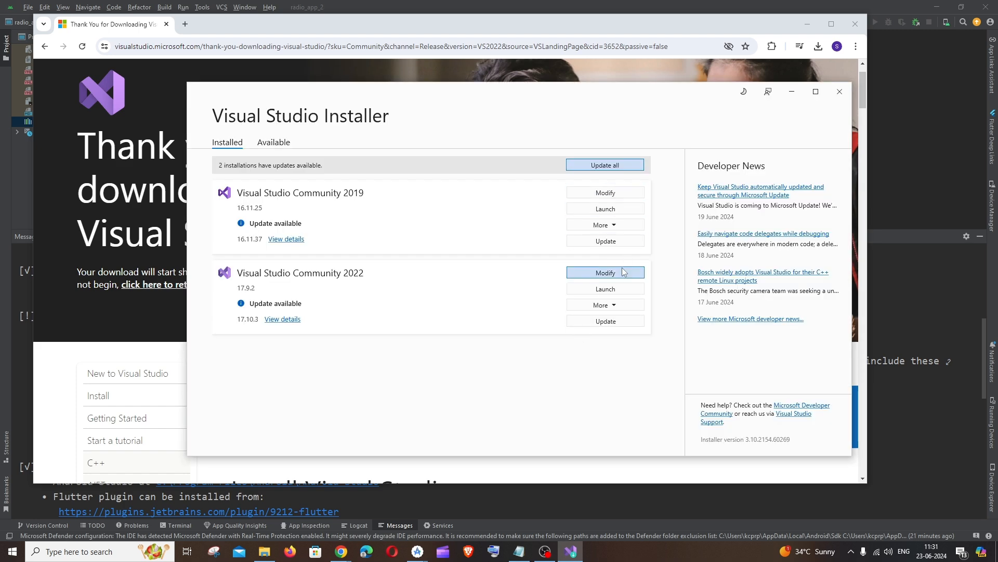
Step: Modify Community 2022 and tick the Desktop development with C++ workload
click(604, 272)
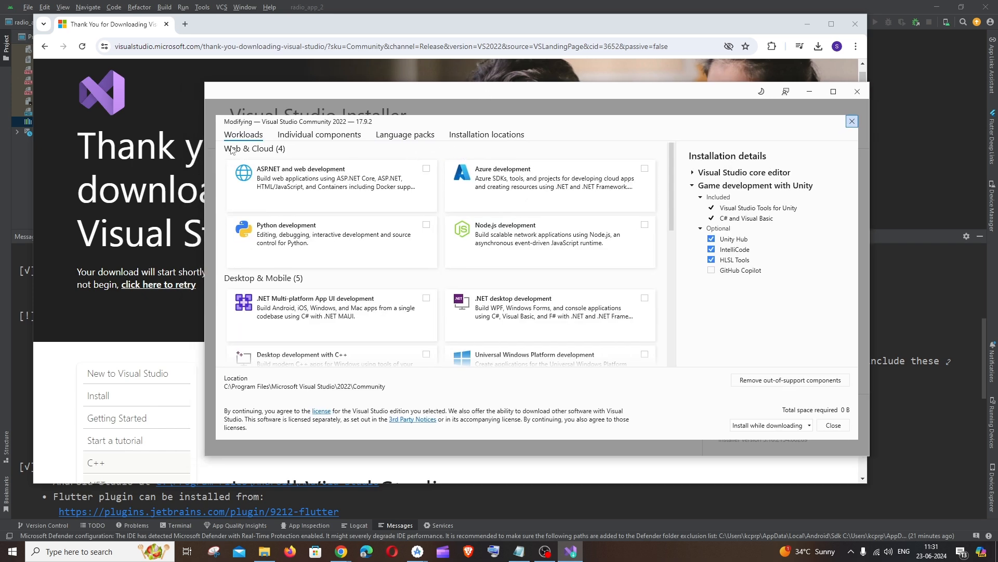
scroll(down, 3)
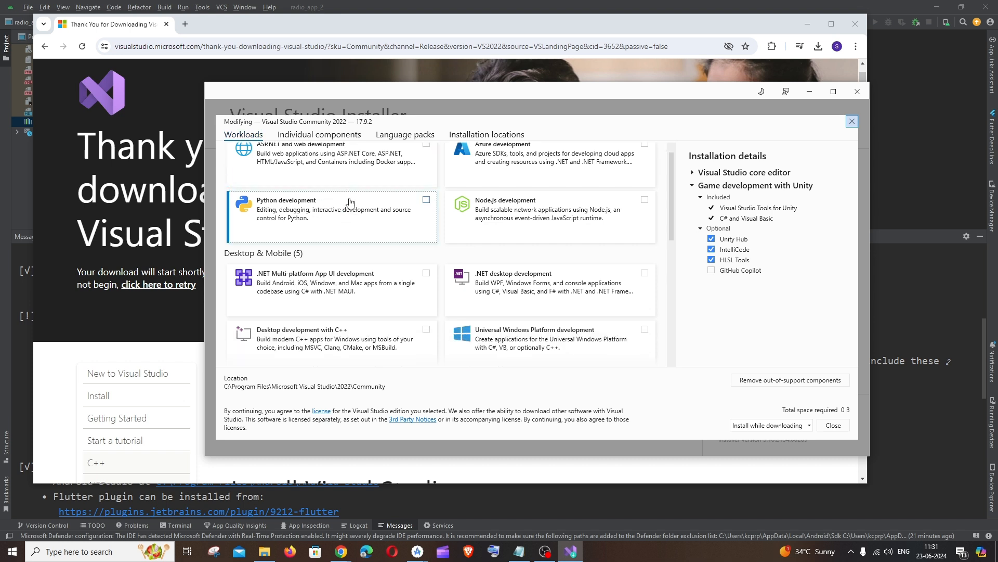
scroll(down, 3)
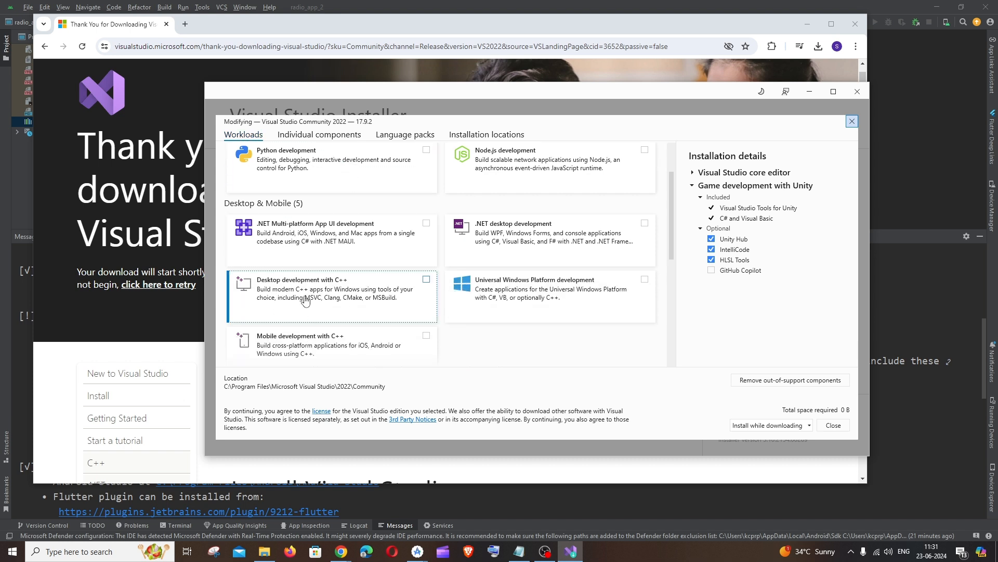
mouse_move(344, 288)
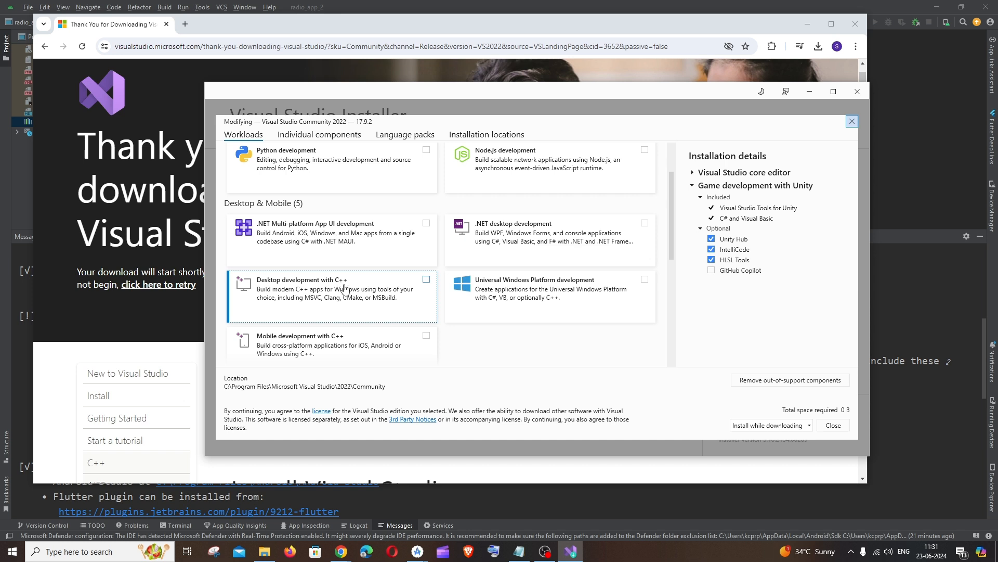
mouse_move(425, 285)
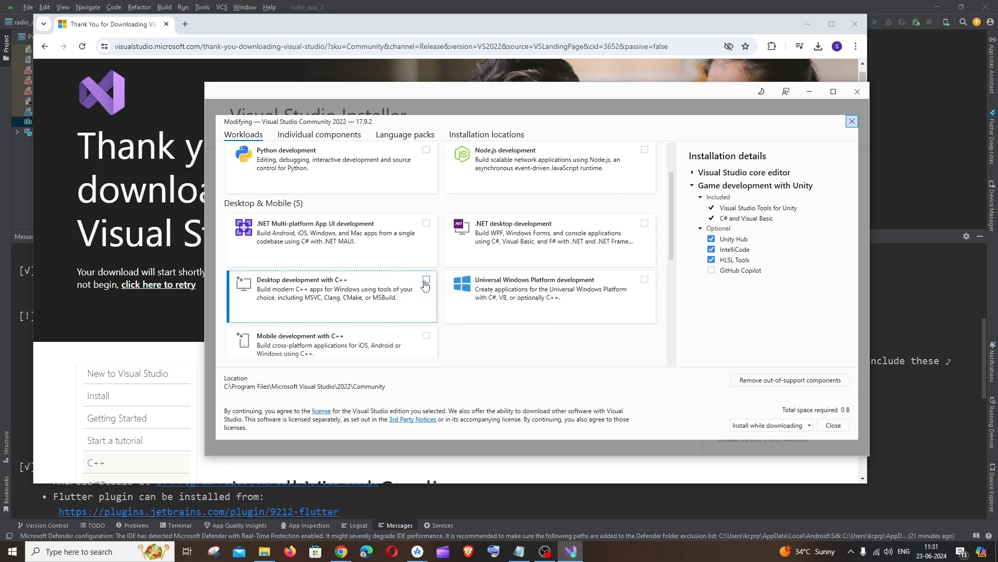
click(426, 279)
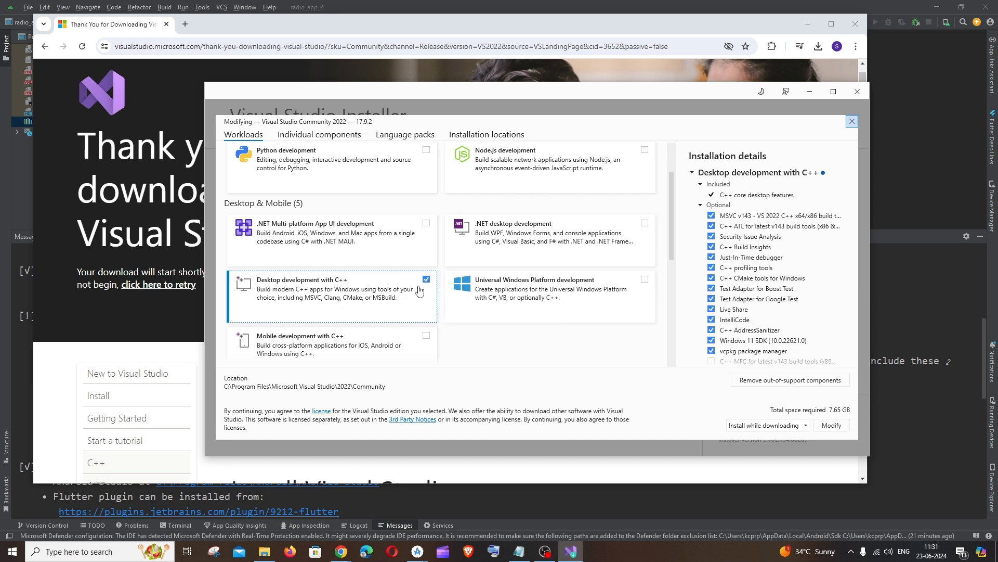
mouse_move(736, 23)
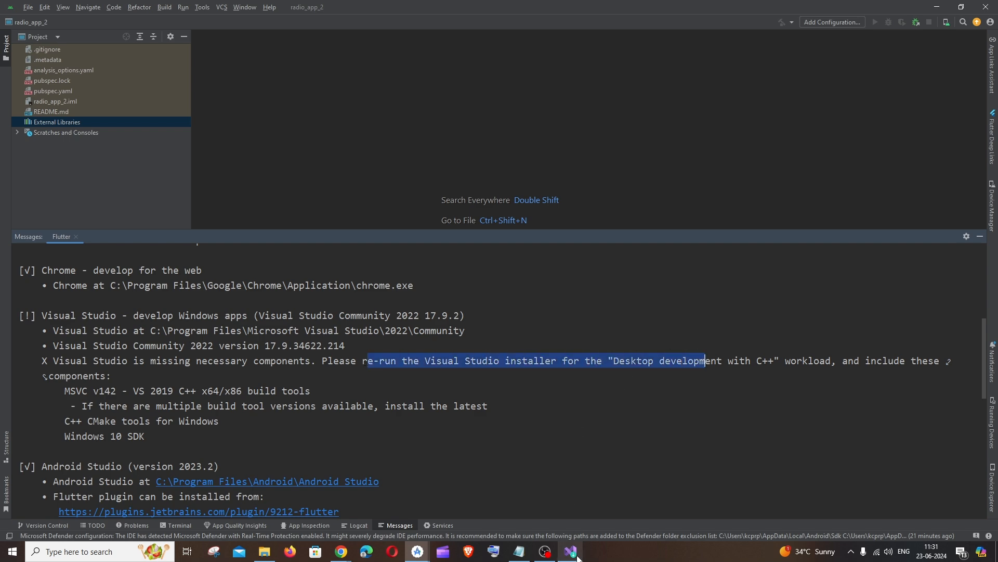
Step: Apply the C++ workload modification to Community 2022, then close Visual Studio Installer
click(569, 551)
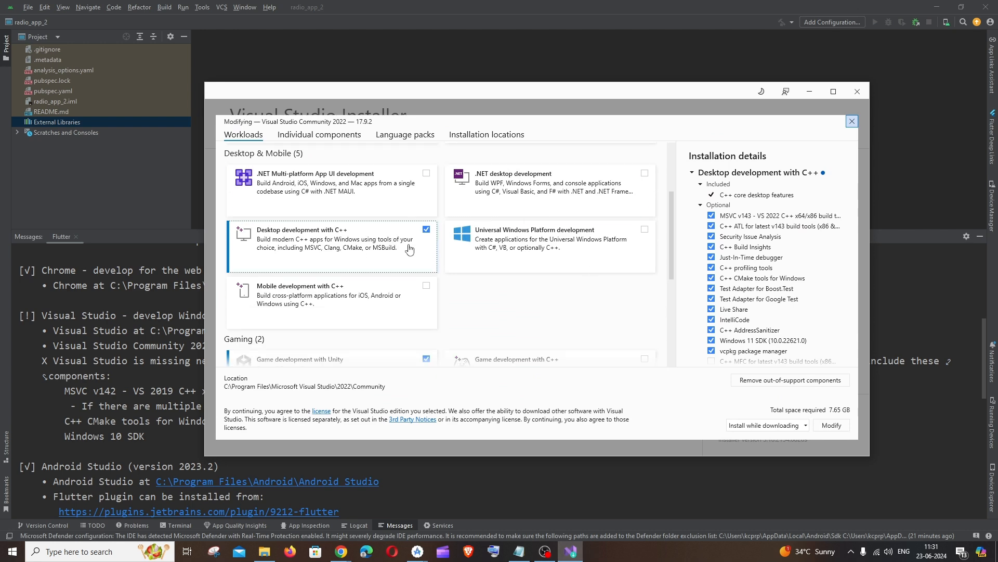
scroll(up, 3)
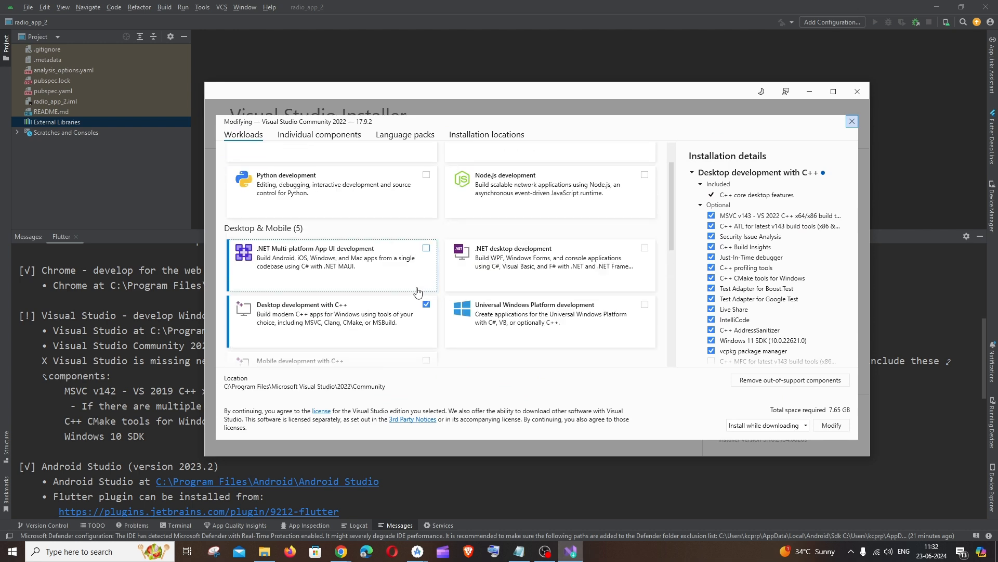
scroll(down, 3)
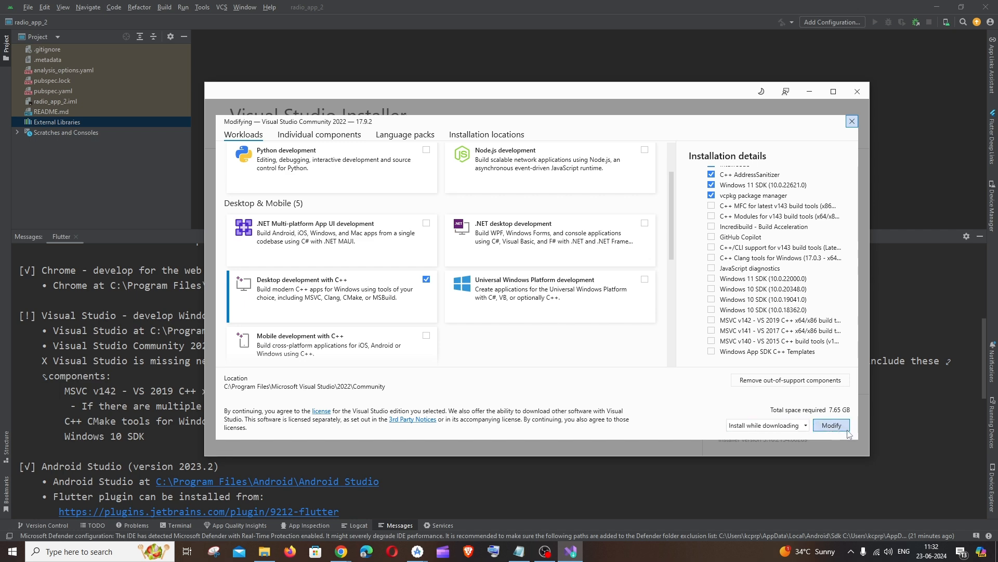
click(831, 425)
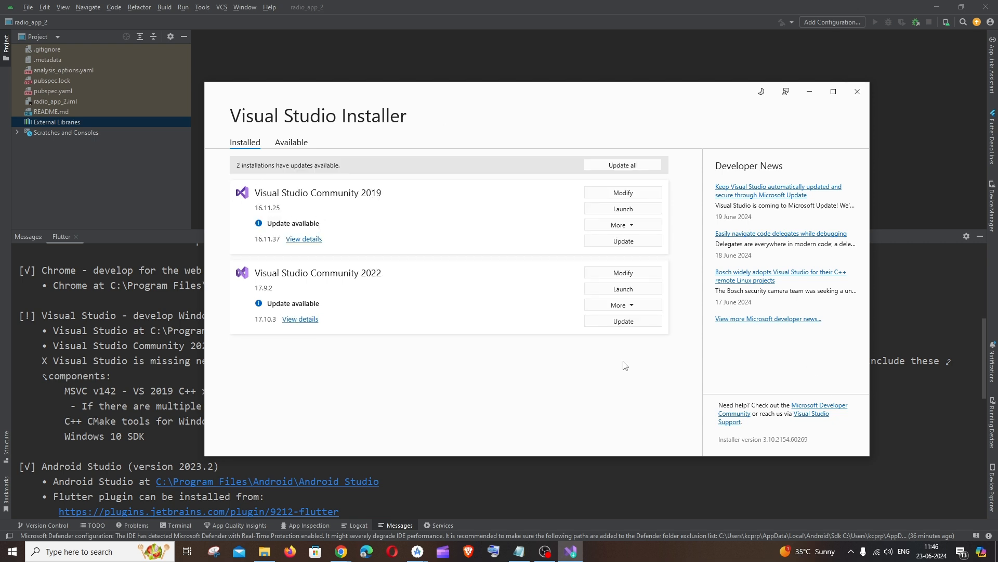
click(856, 91)
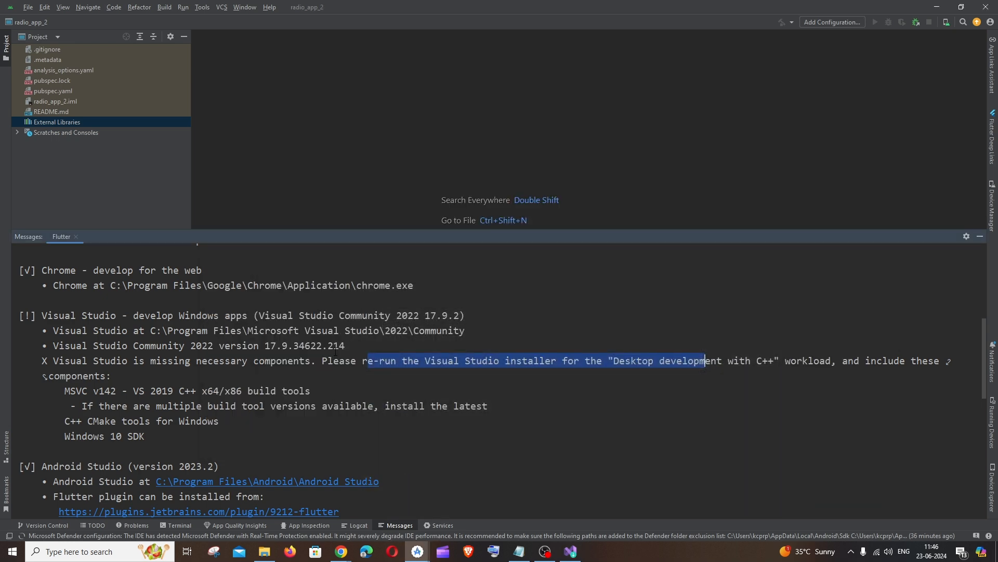
scroll(up, 3)
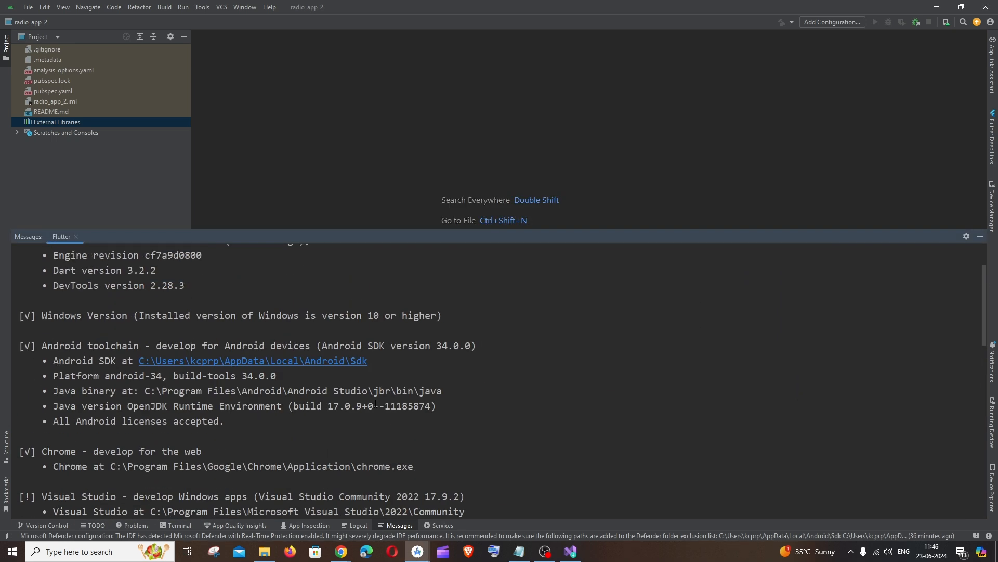
Step: Run flutter doctor in the IDE terminal and confirm all checks pass
click(178, 524)
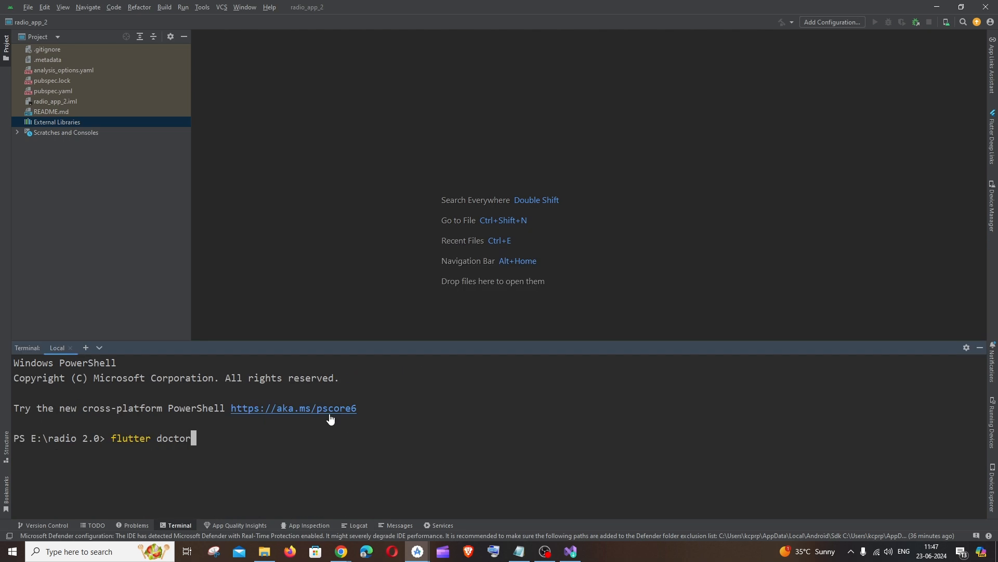
key(Return)
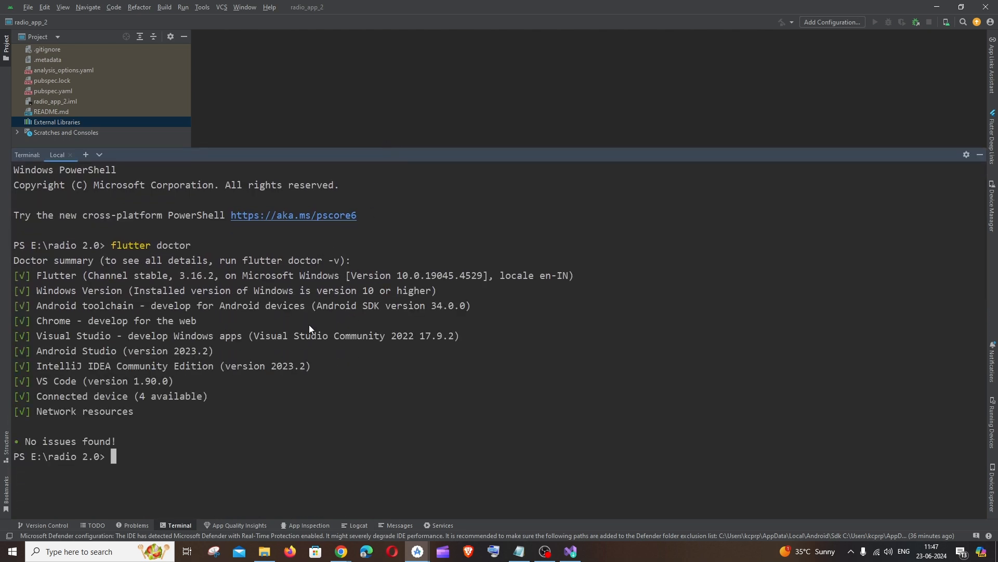
mouse_move(144, 336)
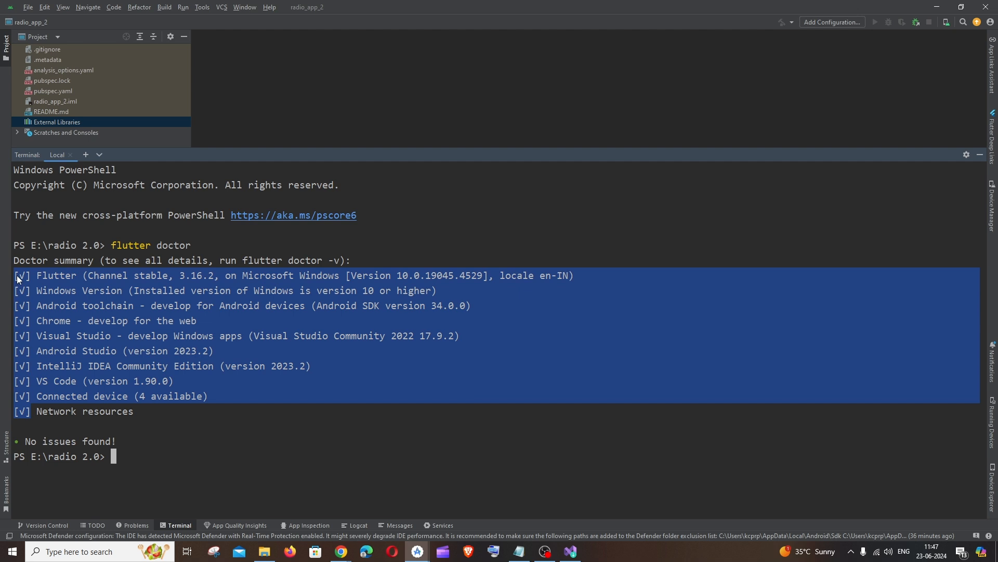
mouse_move(30, 18)
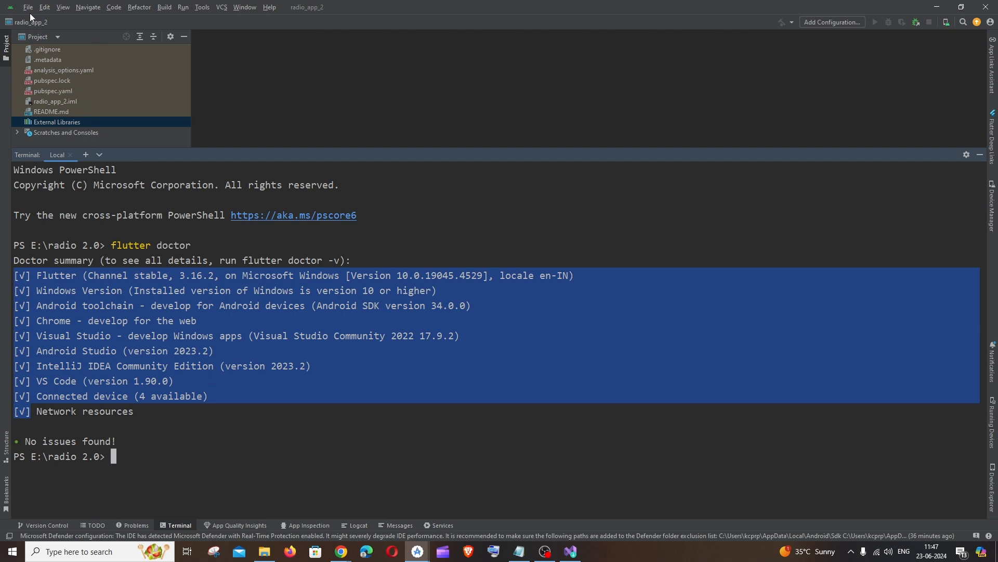
Step: Create a new Flutter project 'untitled' with defaults and open it in this window
click(28, 7)
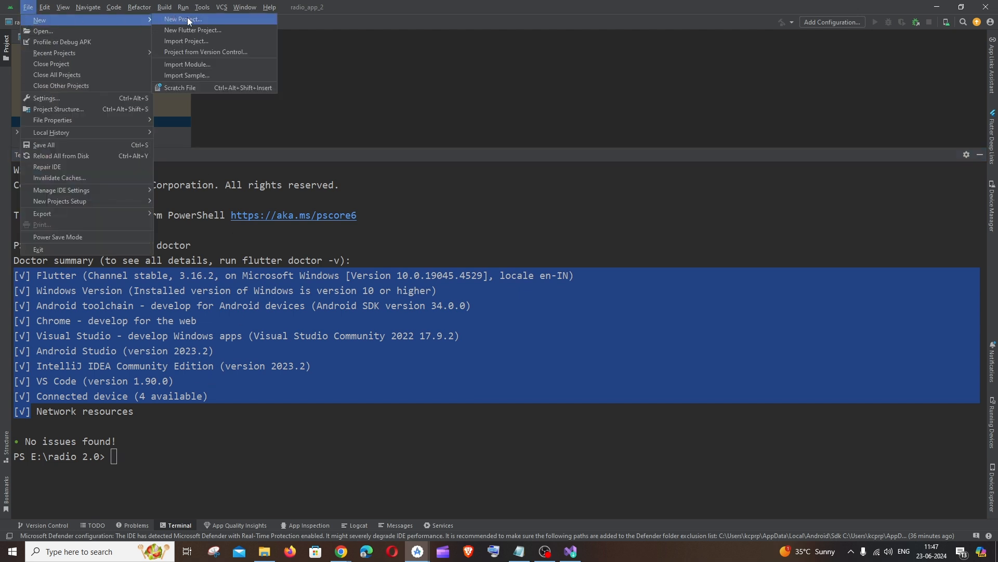
click(182, 19)
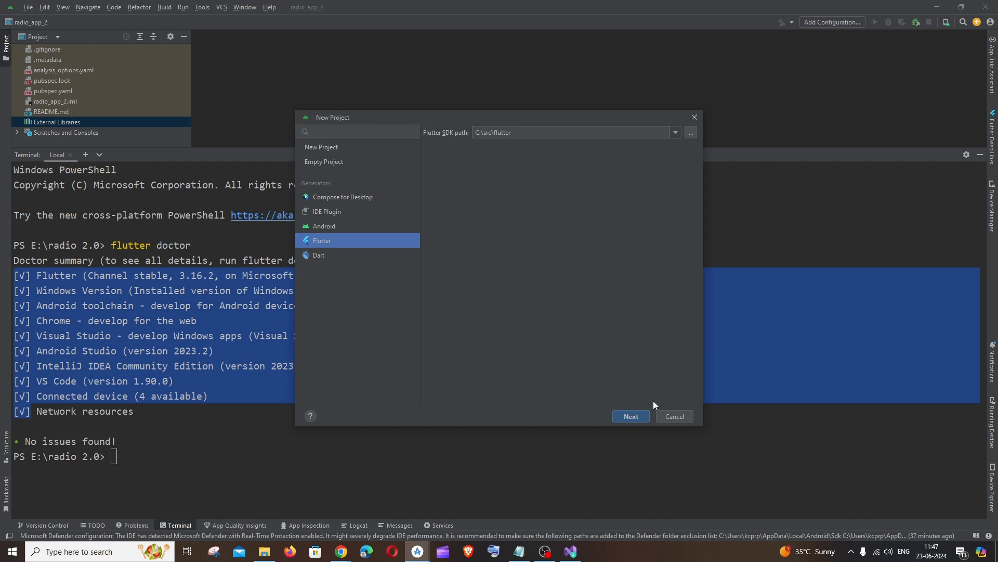
click(630, 416)
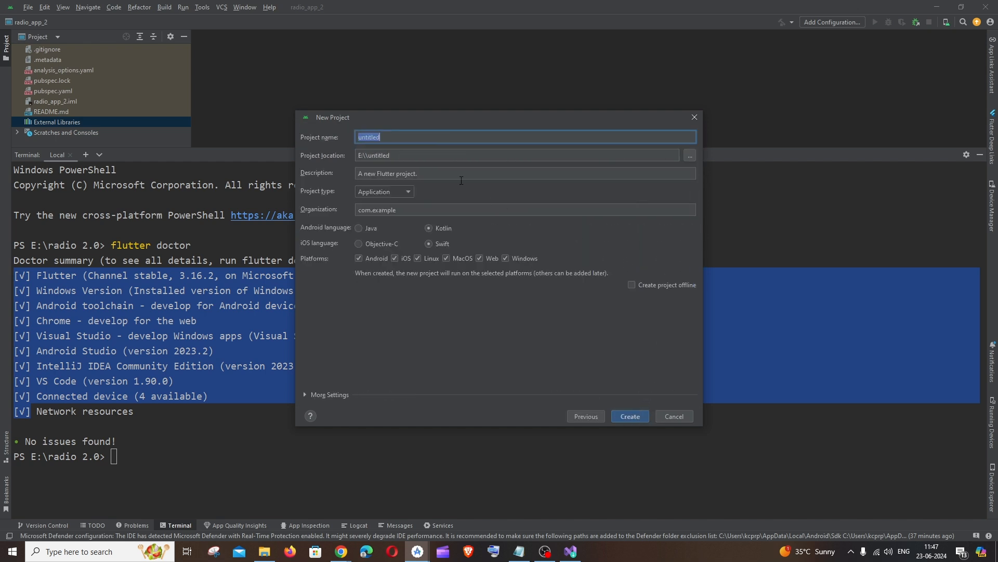
mouse_move(561, 319)
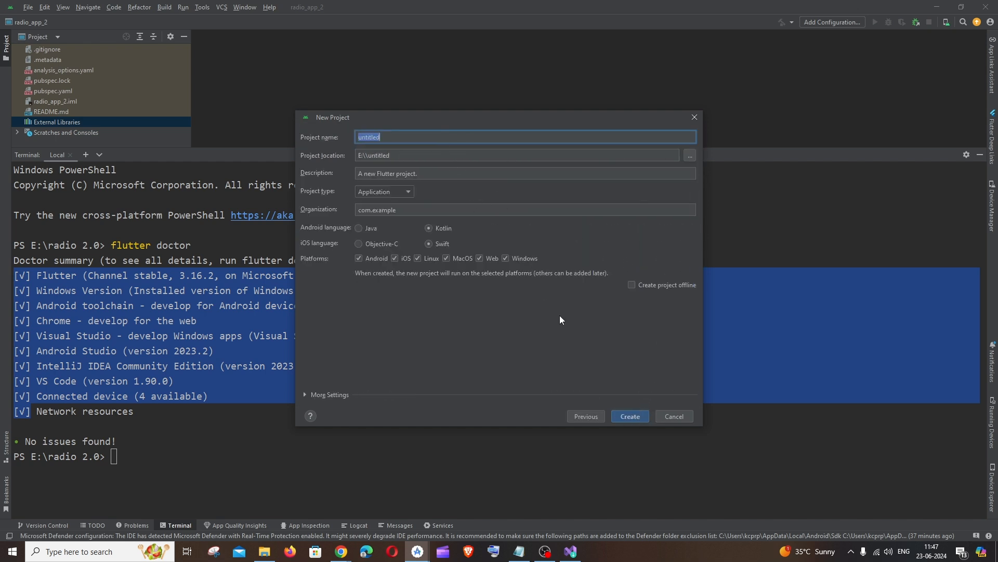
click(629, 416)
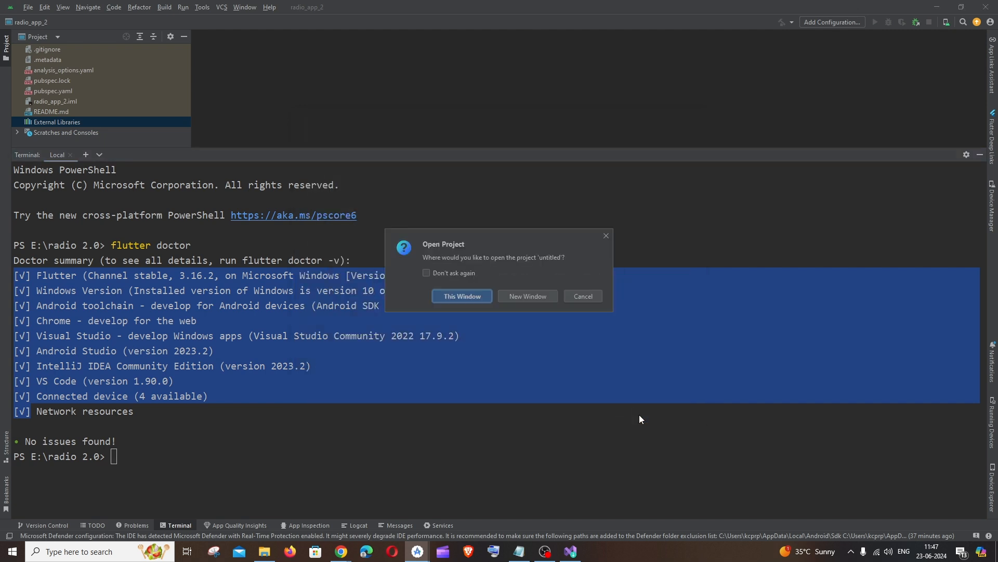
click(462, 295)
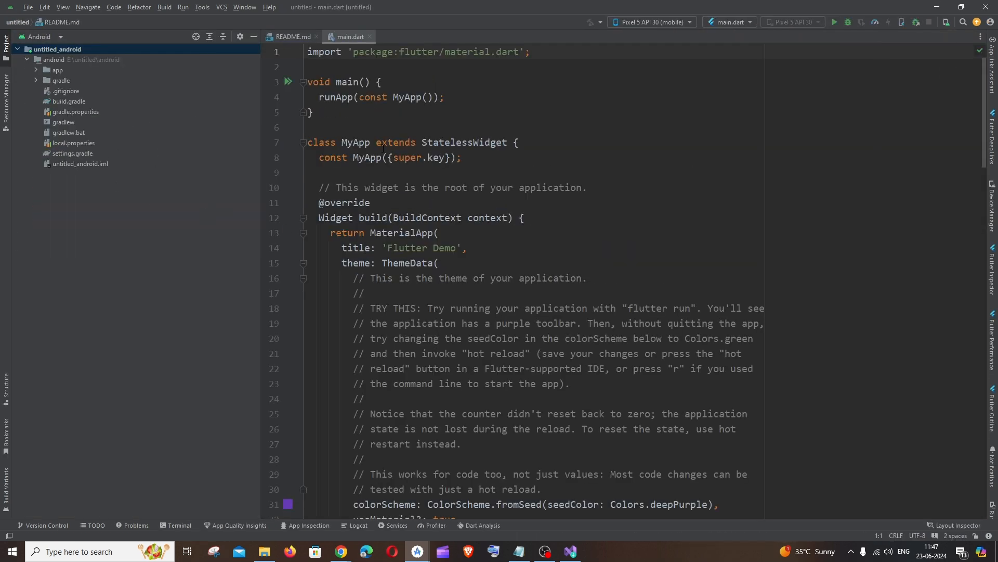
click(571, 384)
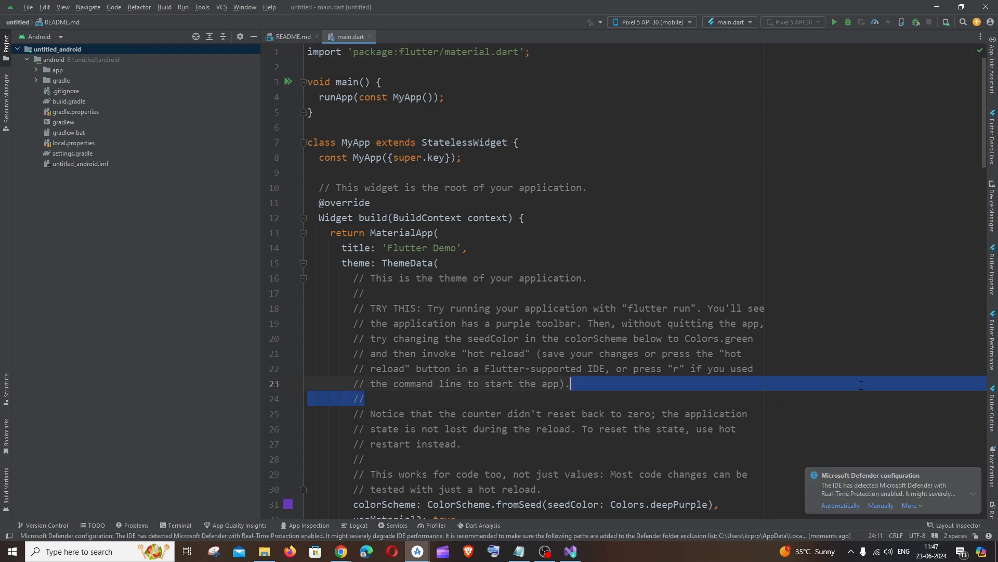
click(467, 354)
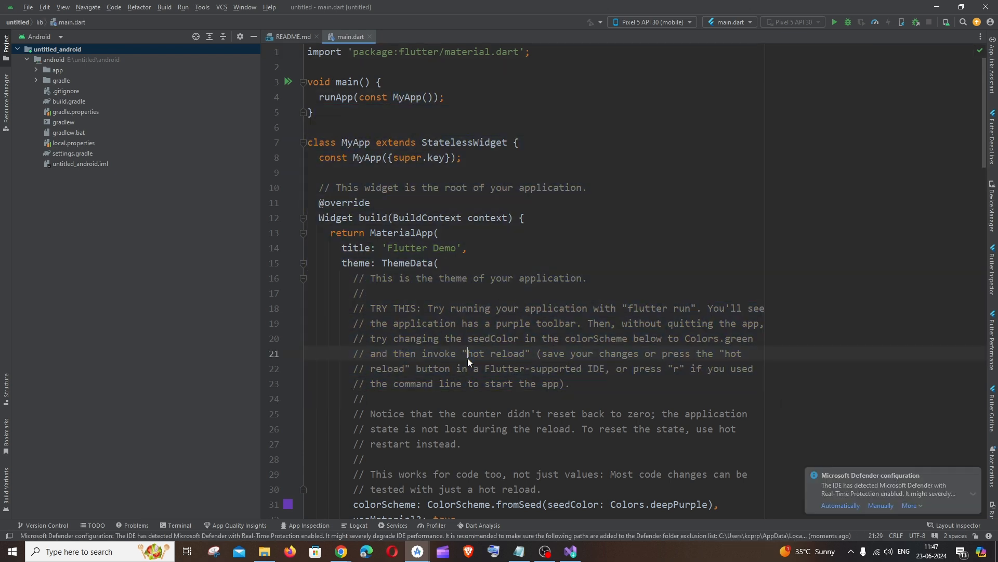